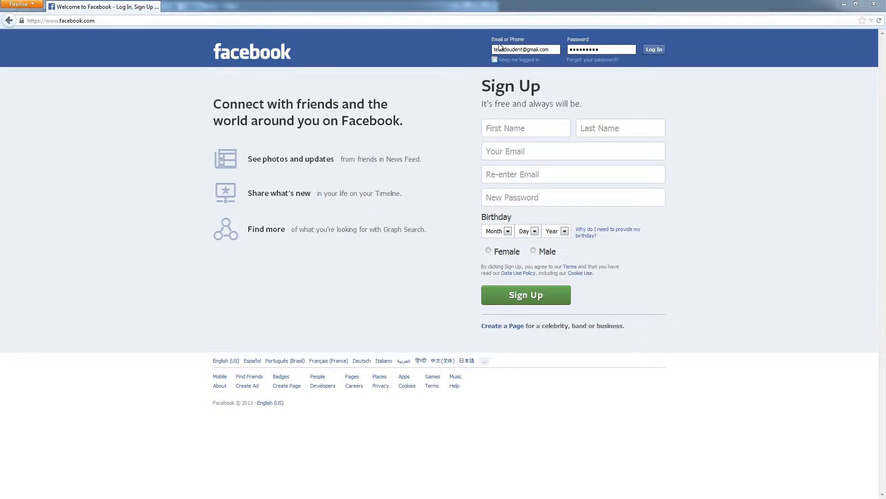
- Enter the personal account's email and password and submit the login
left_click(601, 49)
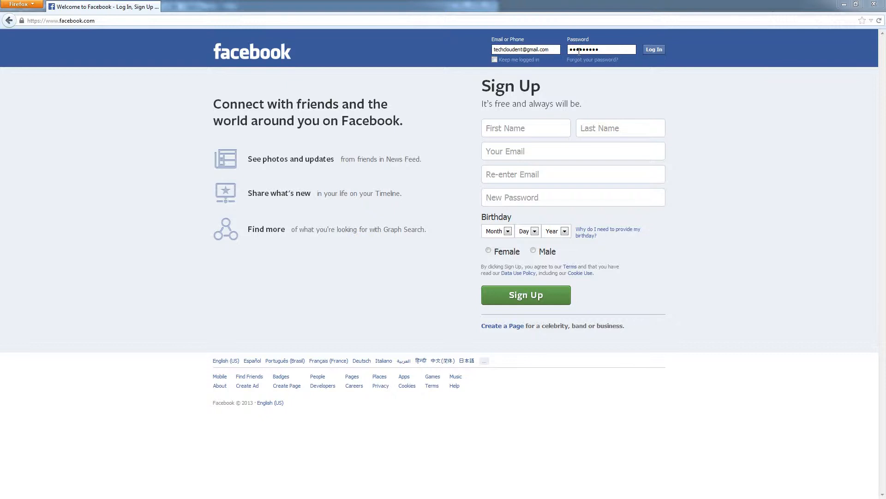
left_click(654, 50)
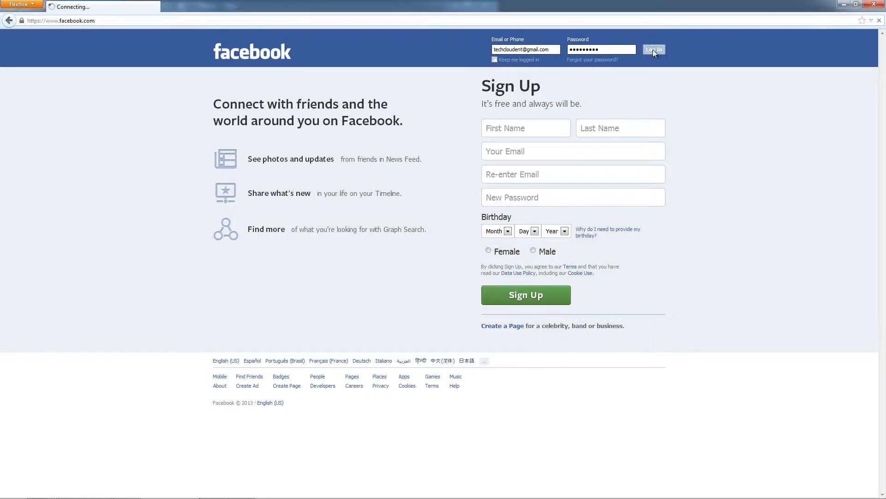
- Submit the login again and wait for the News Feed to load
left_click(655, 50)
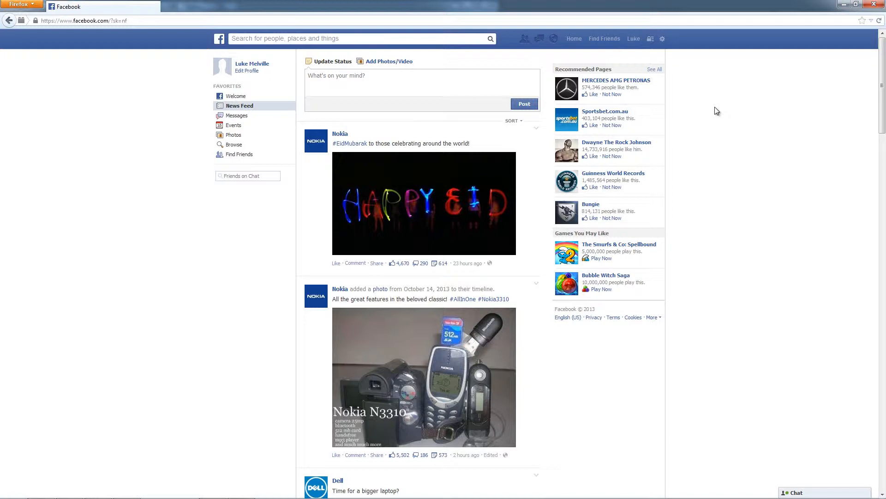
mouse_move(647, 96)
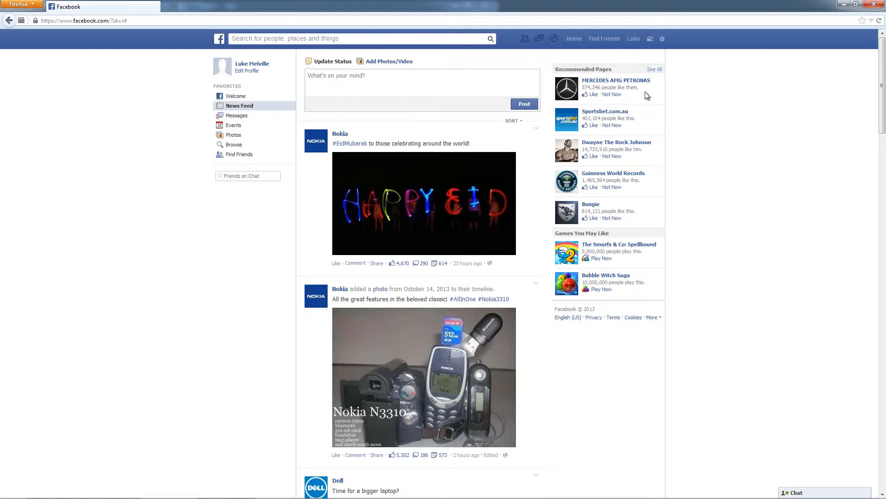
mouse_move(415, 271)
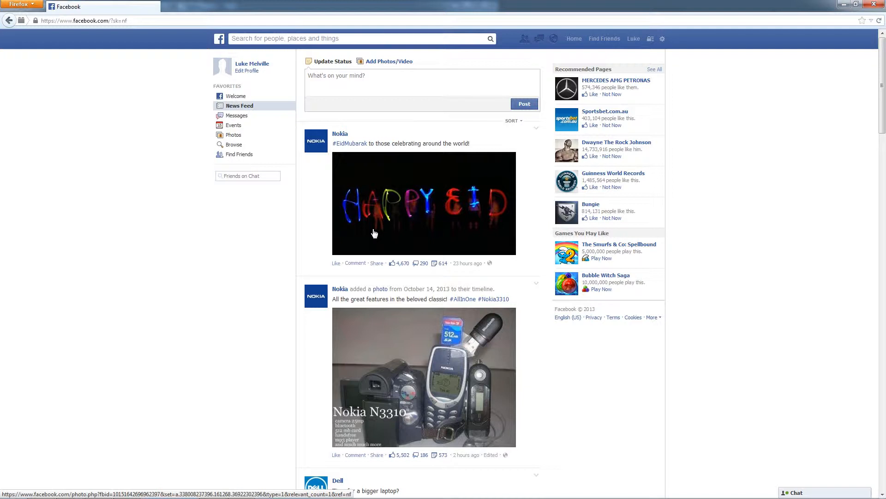
mouse_move(358, 220)
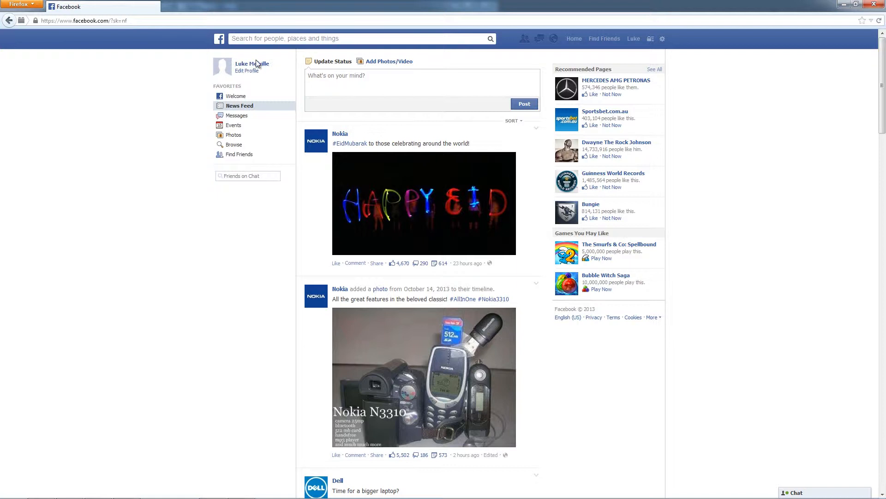
mouse_move(252, 63)
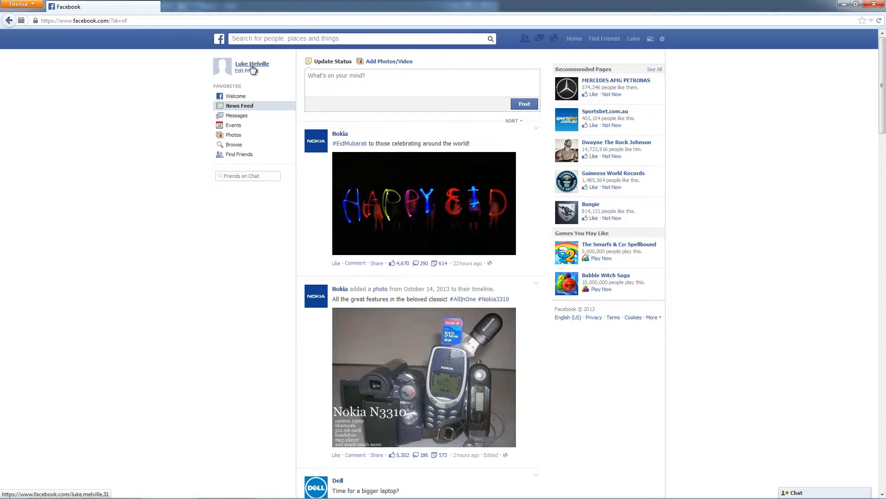
mouse_move(246, 67)
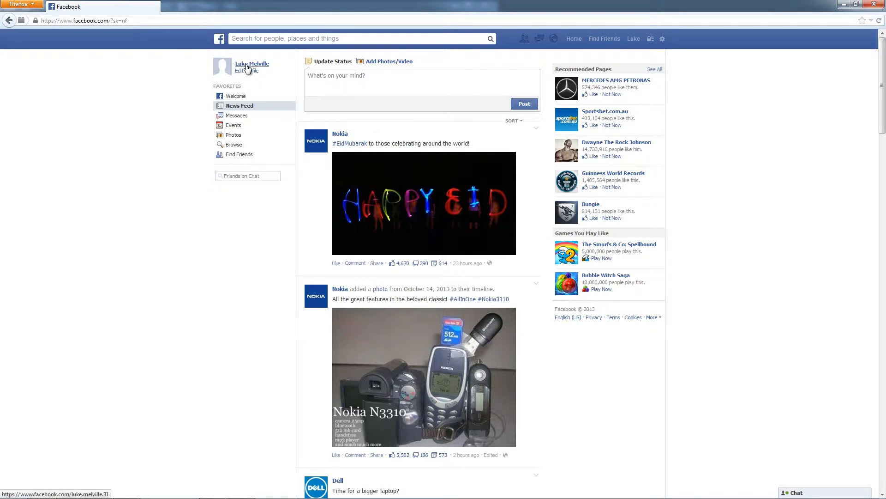
- Open your own profile Timeline from the sidebar profile name
left_click(252, 63)
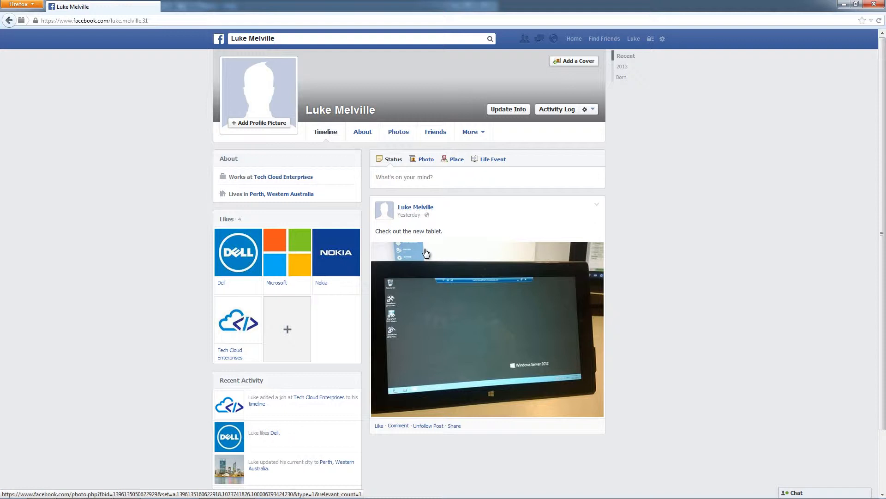
mouse_move(519, 326)
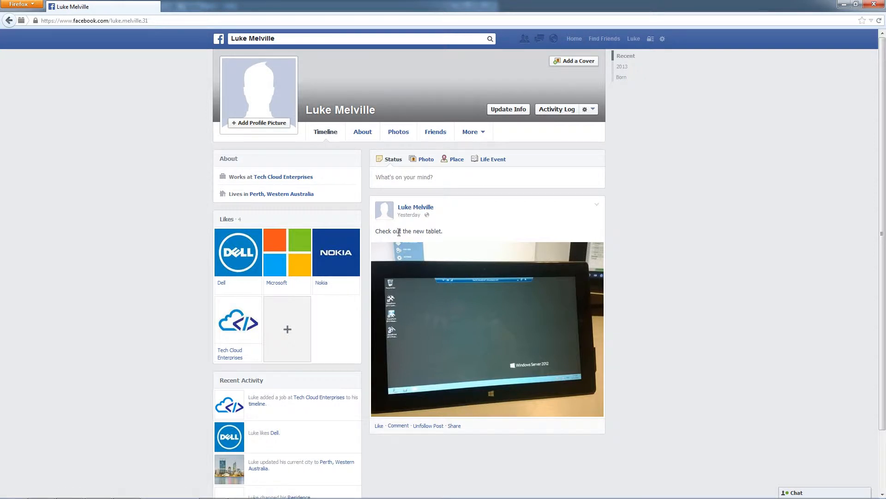
mouse_move(461, 241)
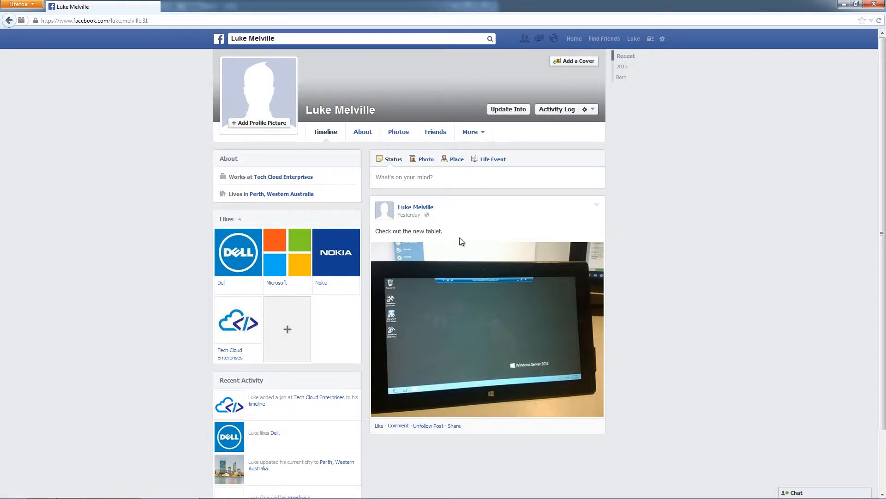
mouse_move(474, 223)
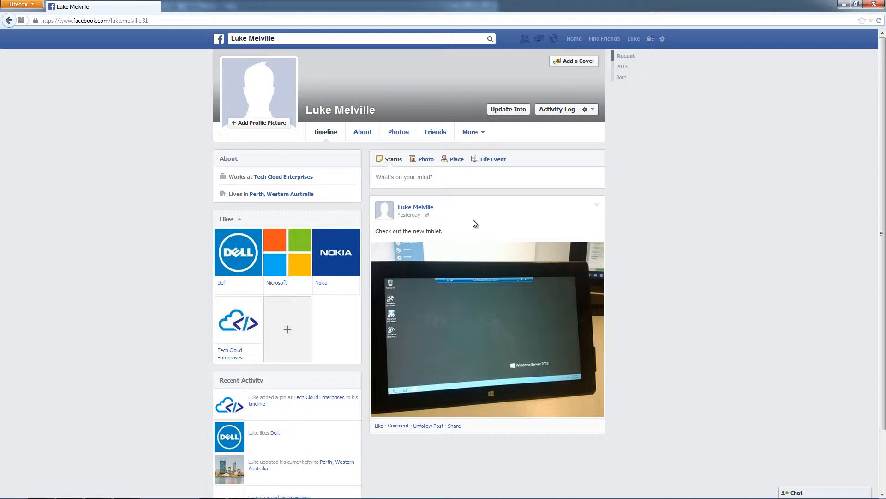
mouse_move(471, 225)
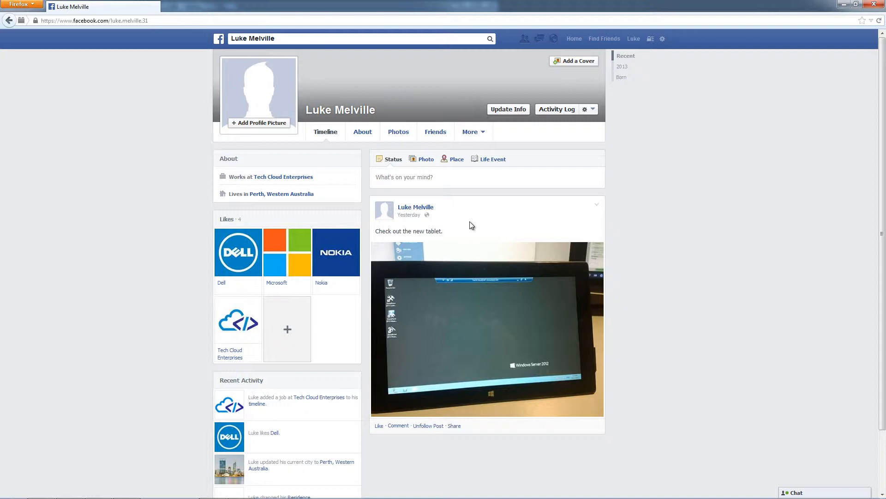
mouse_move(489, 224)
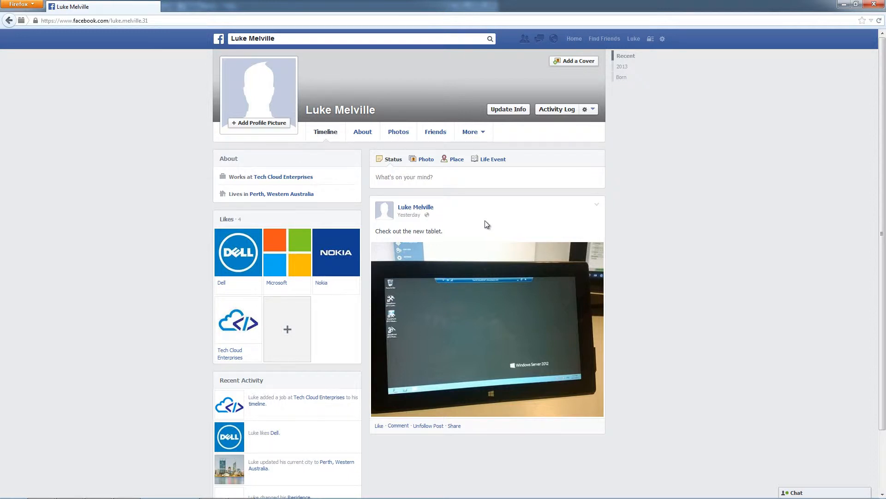
mouse_move(551, 194)
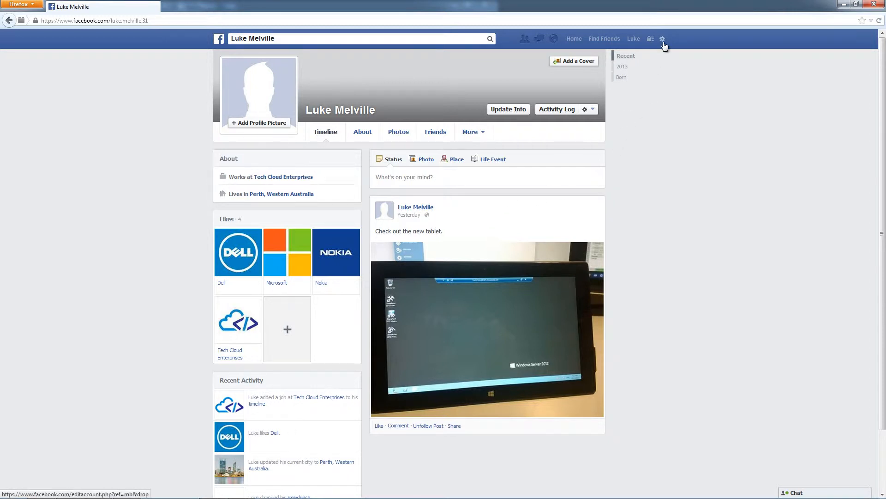
- Choose Tech Cloud Enterprises under 'Use Facebook as:' in the gear menu
left_click(662, 39)
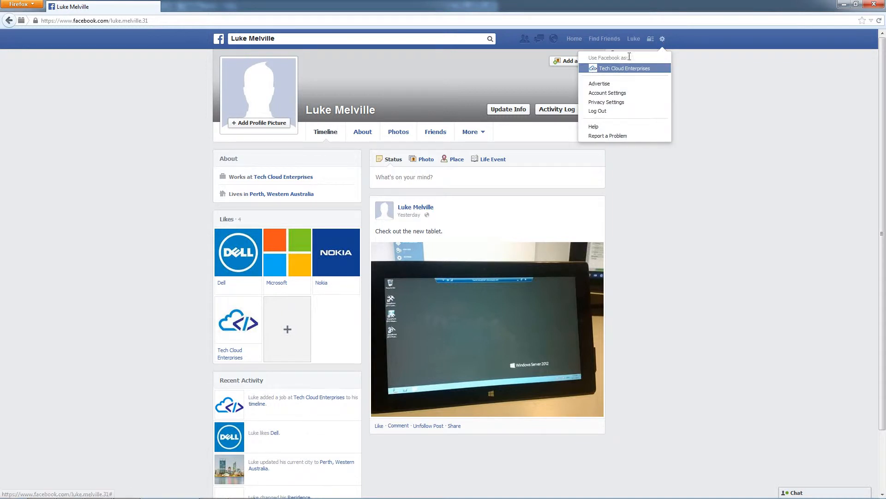
mouse_move(620, 73)
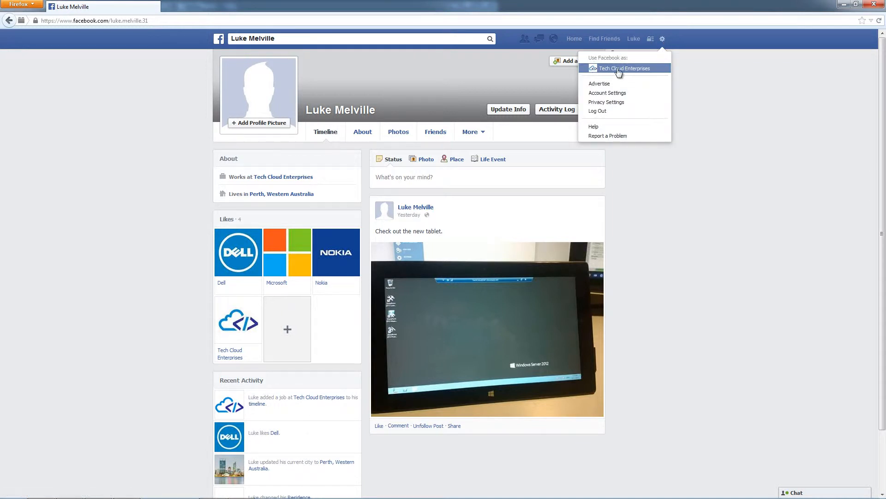
mouse_move(610, 75)
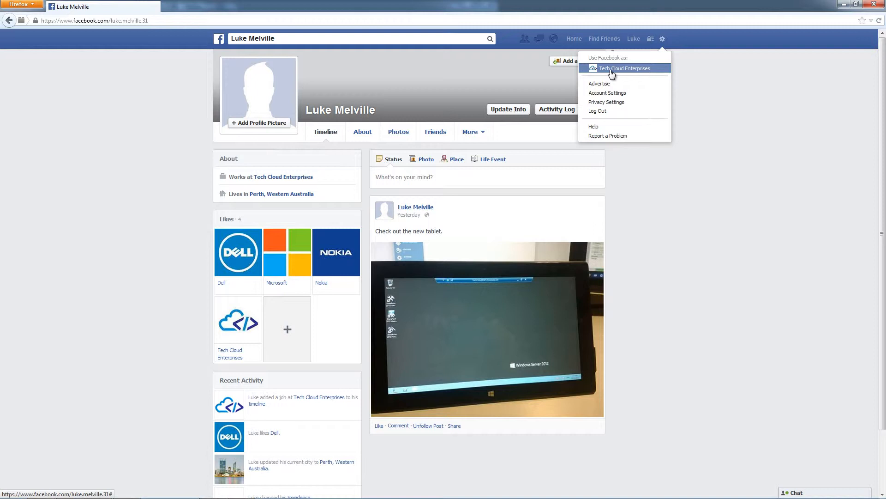
left_click(624, 68)
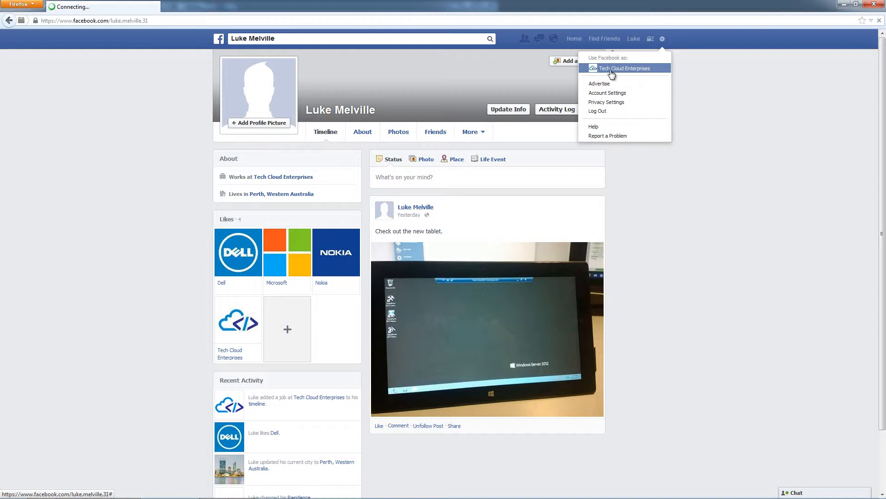
- Confirm Tech Cloud Enterprises and scroll through its page details and posts
left_click(624, 68)
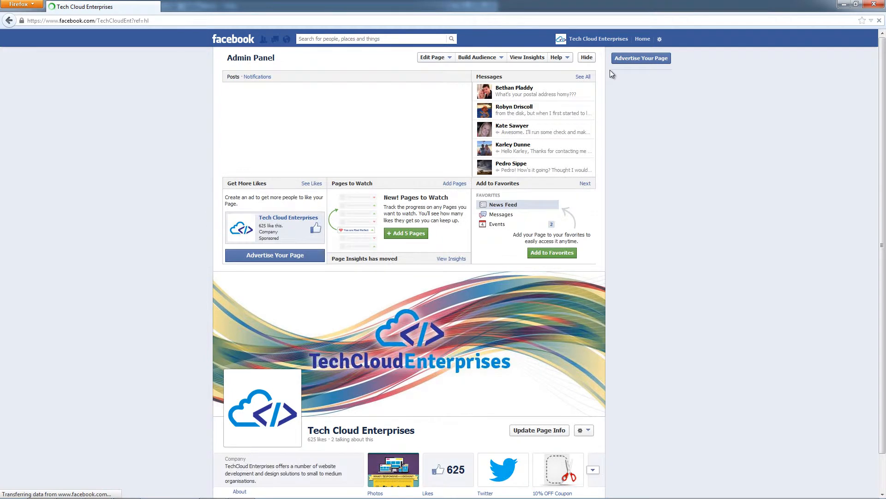
scroll("down", 3)
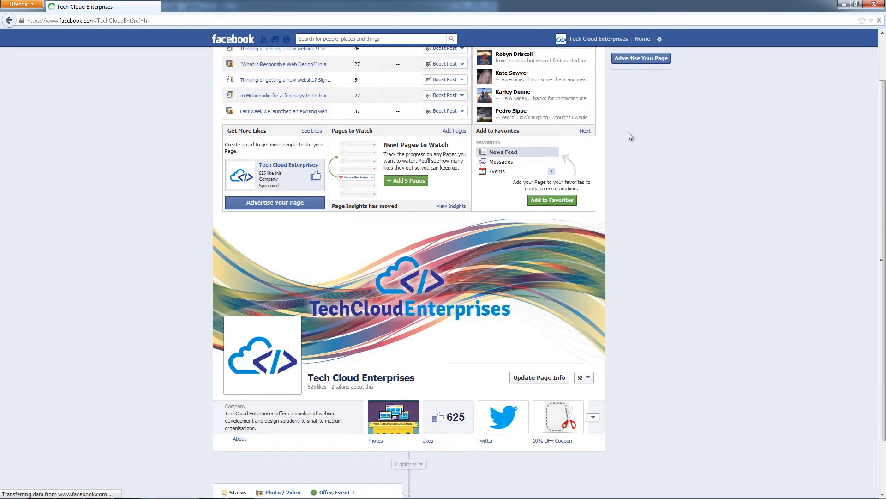
scroll("down", 3)
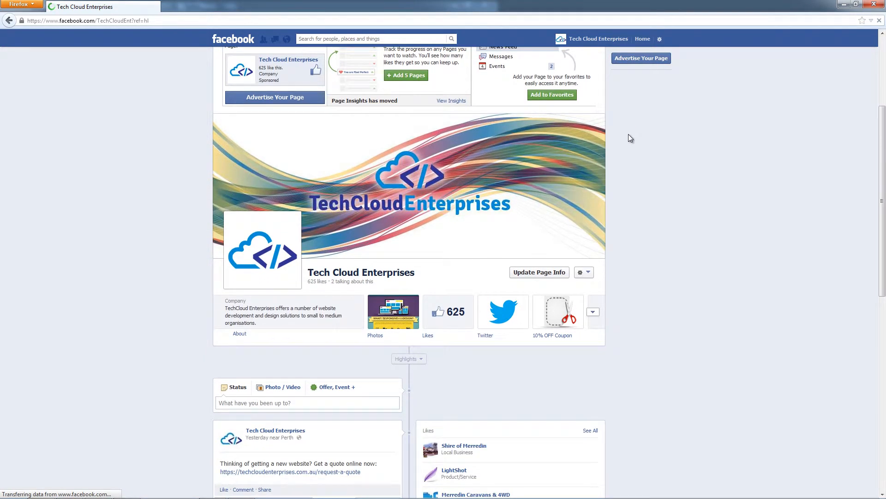
scroll("down", 3)
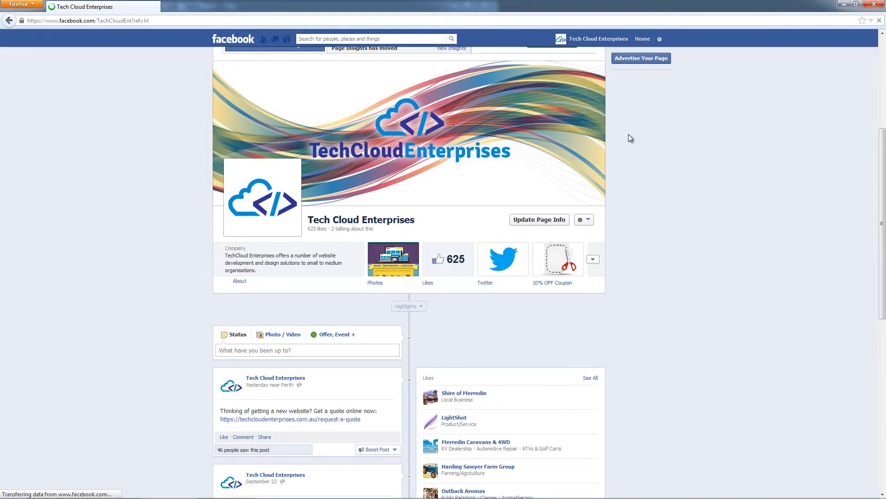
scroll("down", 3)
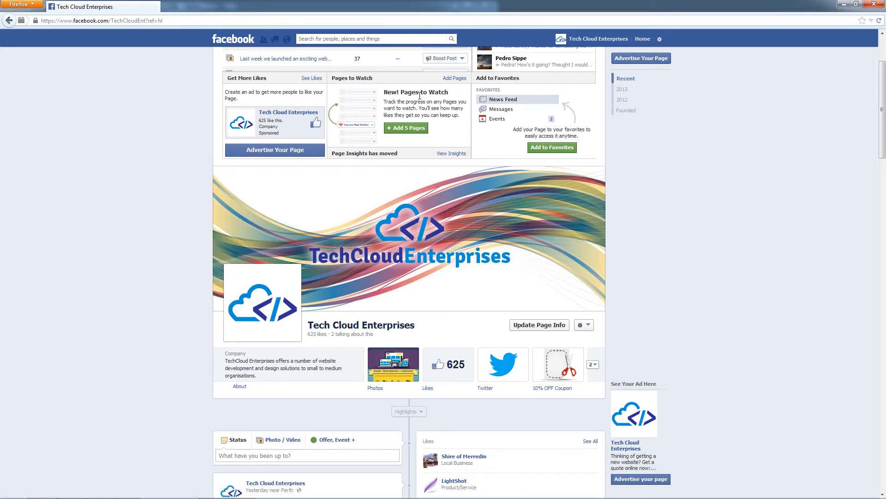
mouse_move(478, 100)
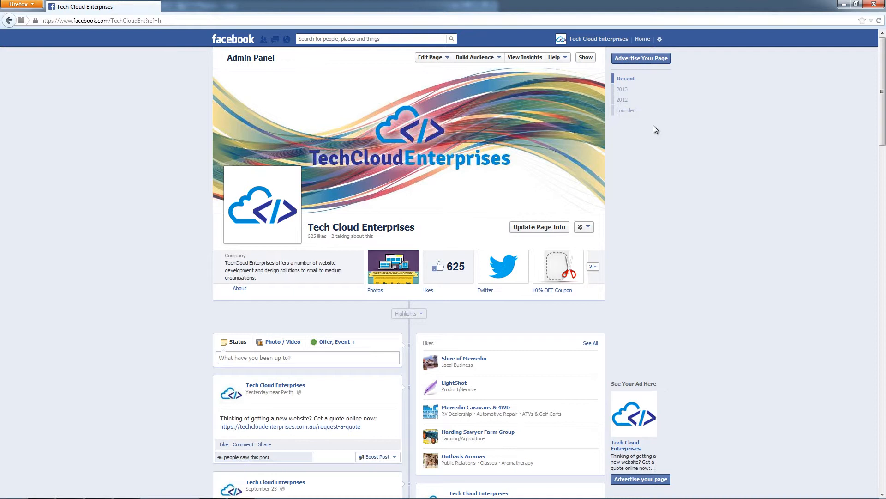
mouse_move(660, 39)
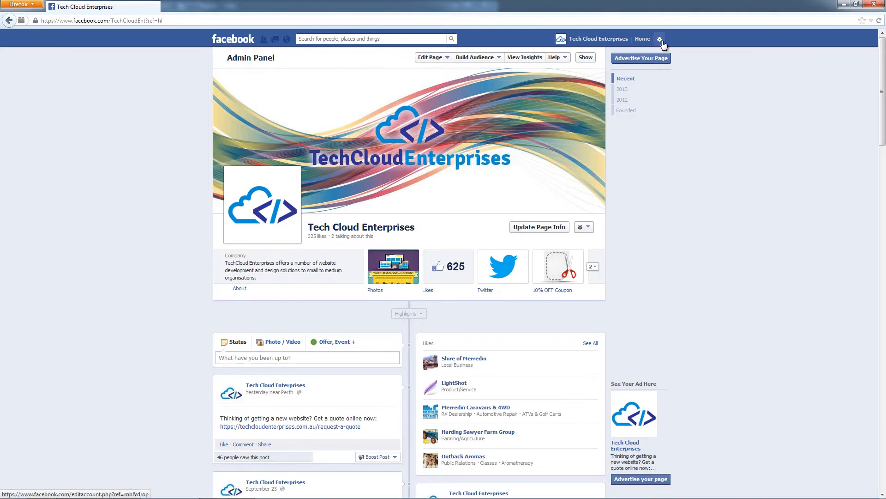
- Choose the personal profile under 'Use Facebook as:' in the gear menu
left_click(660, 38)
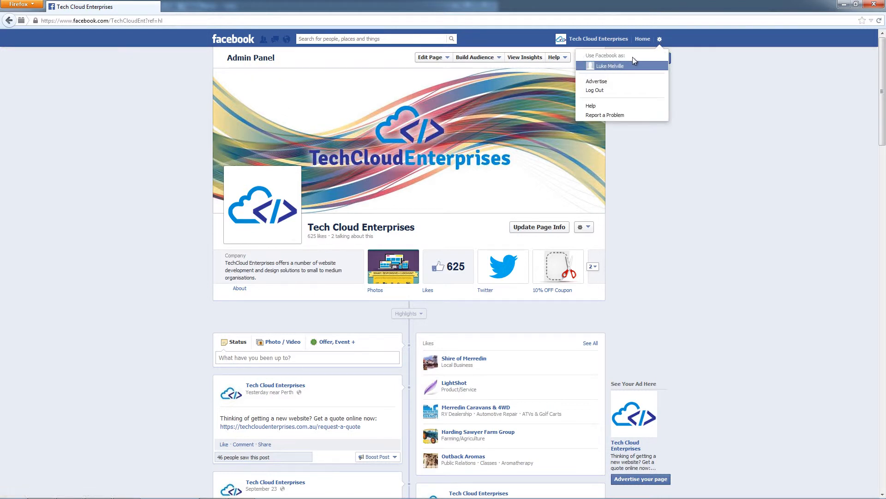
mouse_move(639, 76)
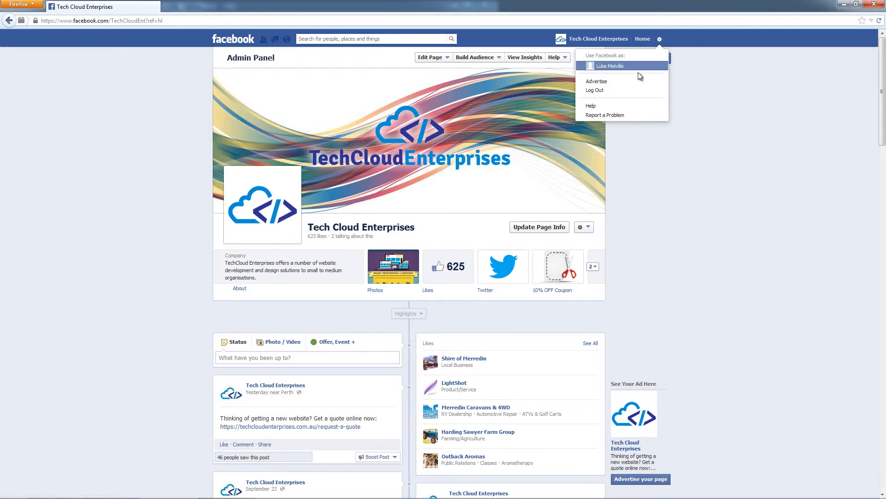
left_click(610, 66)
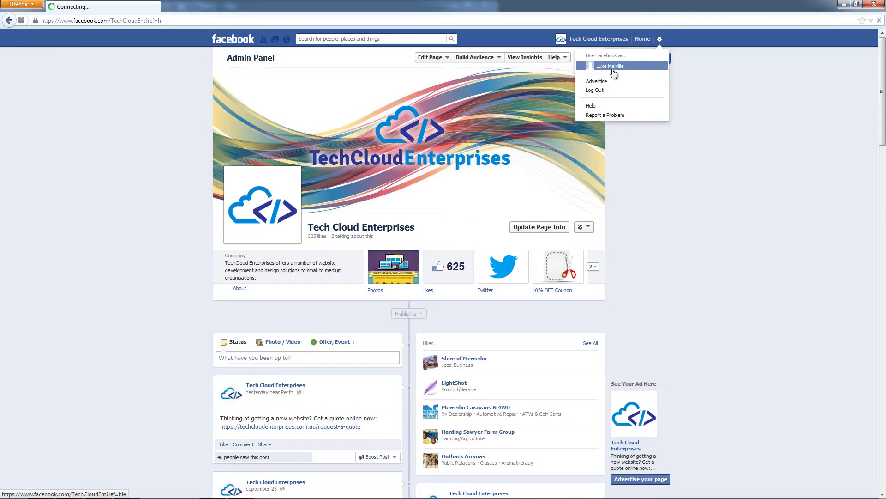
left_click(609, 66)
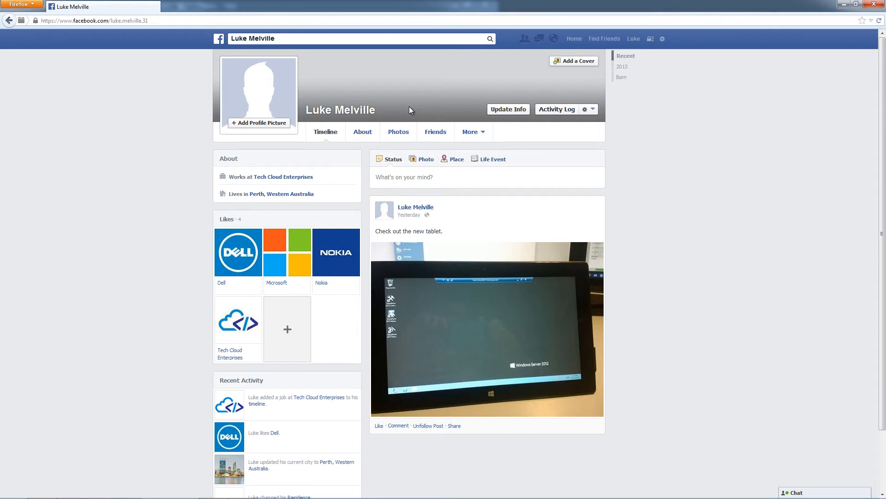
- Open News Feed via the Facebook logo and click into 'What's on your mind?'
left_click(218, 38)
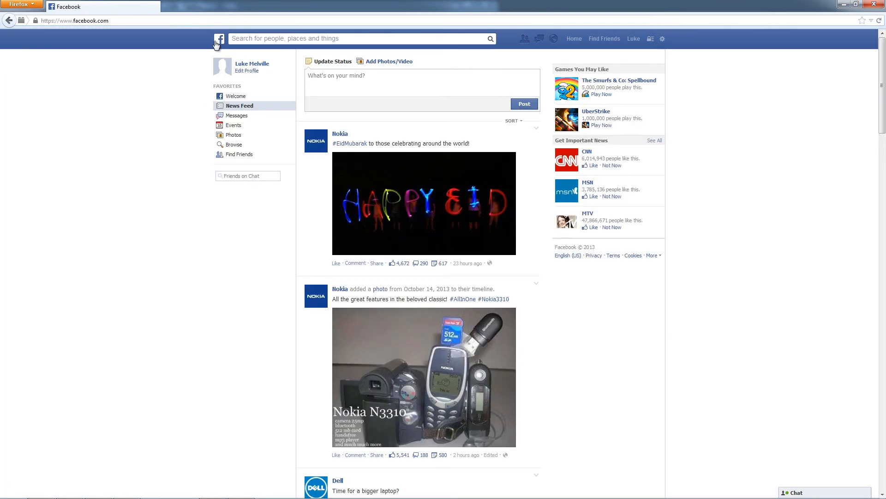
left_click(383, 83)
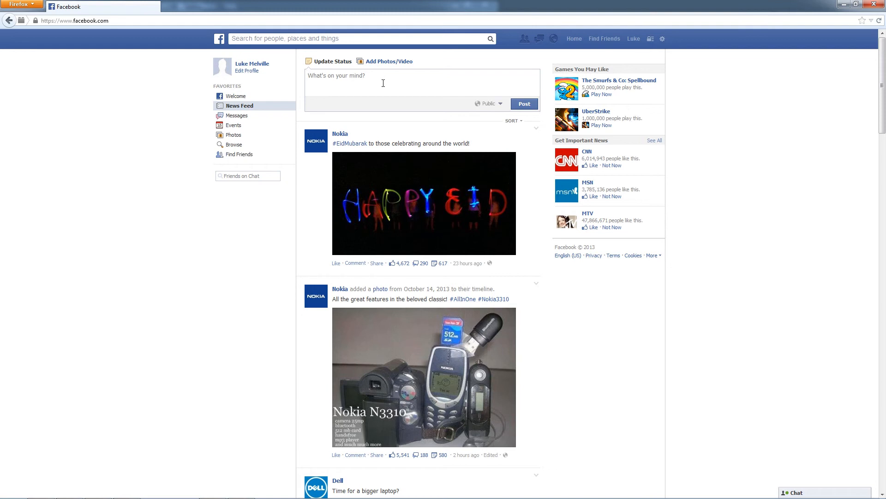
left_click(395, 79)
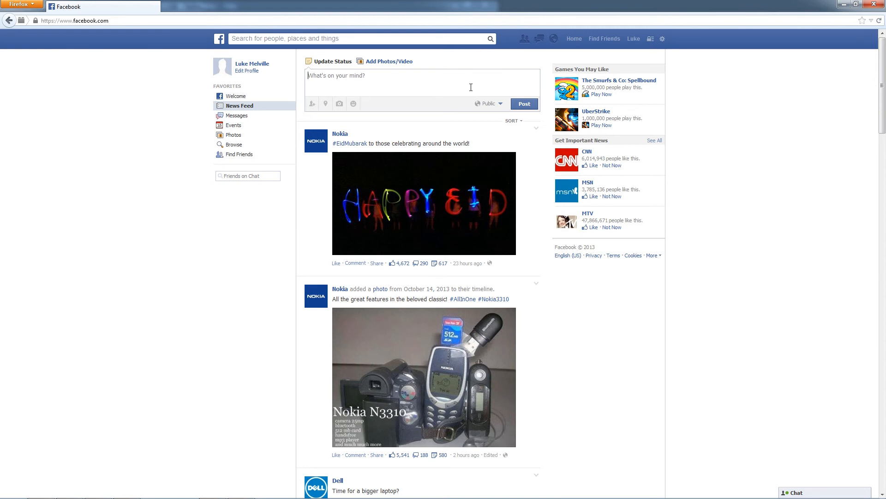
- Select Tech Cloud Enterprises again under 'Use Facebook as:' in the gear menu
left_click(662, 38)
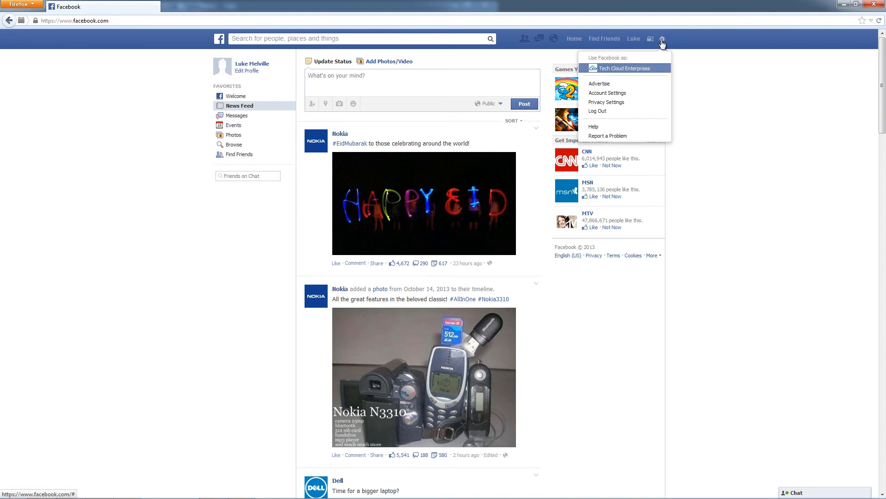
mouse_move(636, 72)
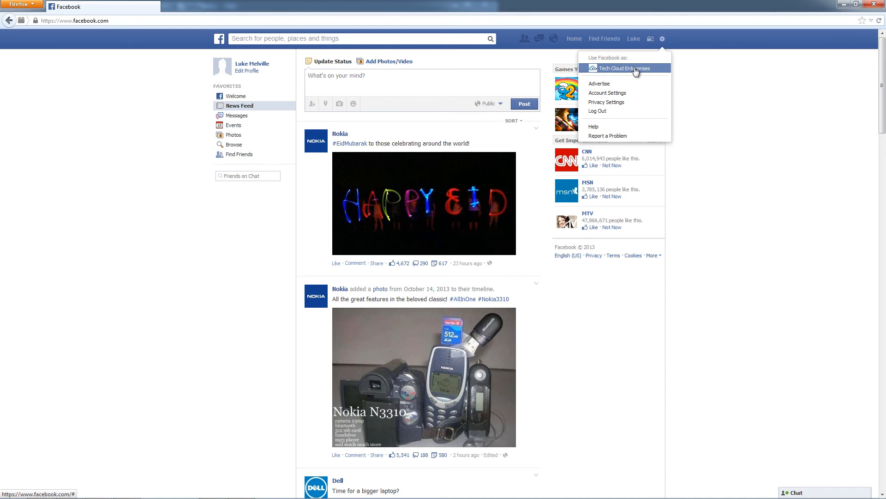
left_click(623, 68)
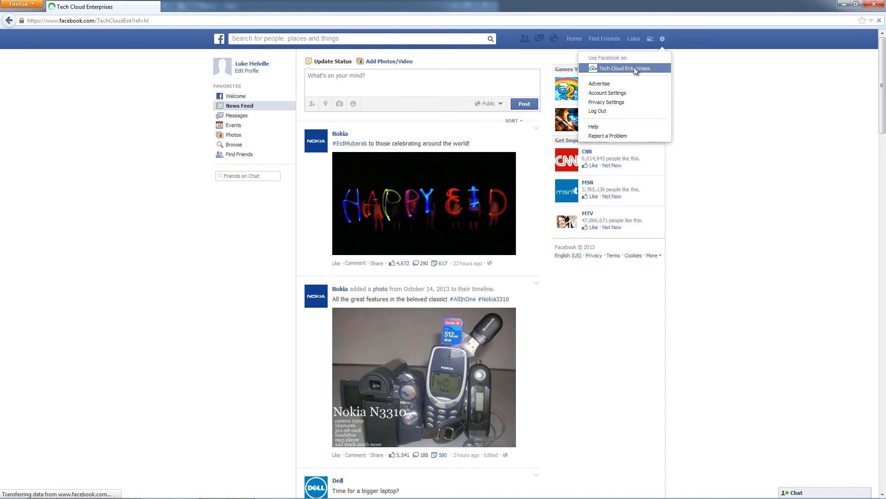
left_click(625, 68)
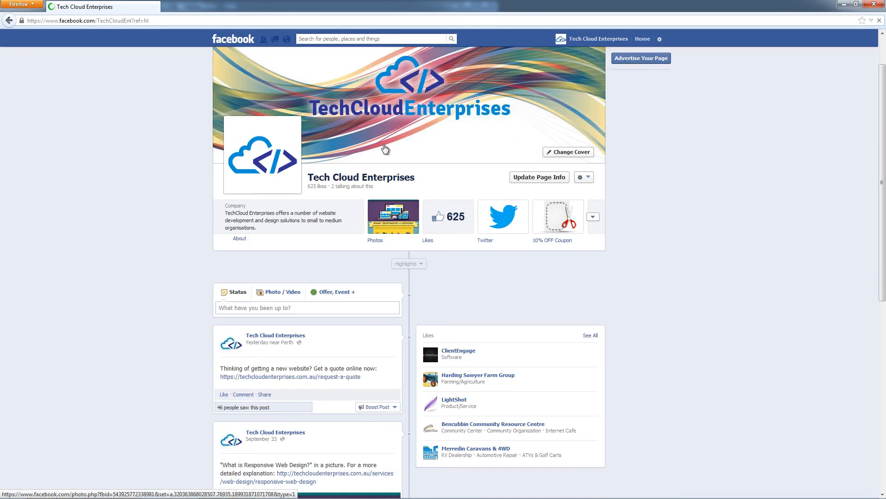